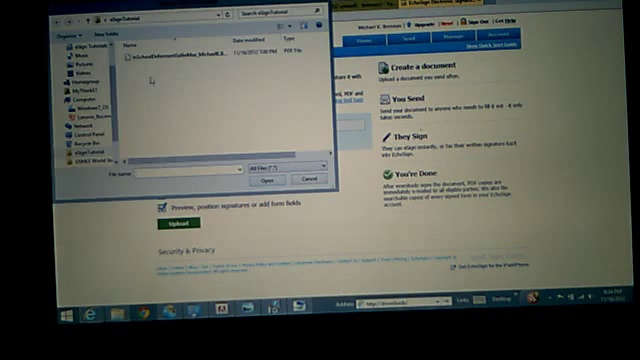
Step: Choose the PDF and upload it as document 'jack' with preview enabled
click(277, 180)
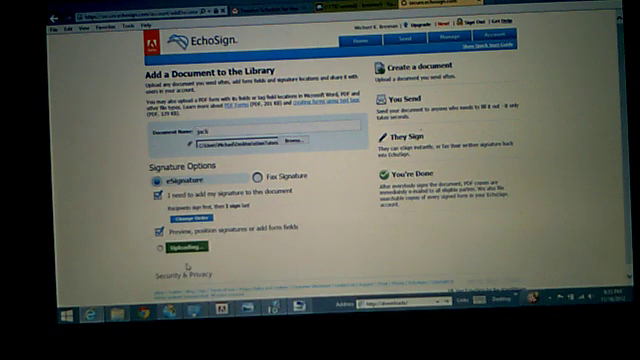
click(168, 242)
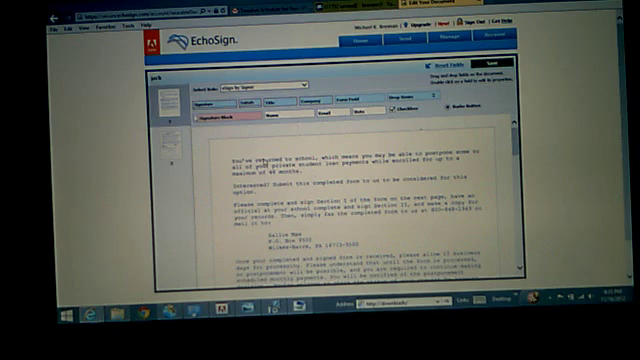
Step: Scroll through the jack document pages to place signature fields and save
scroll(down, 3)
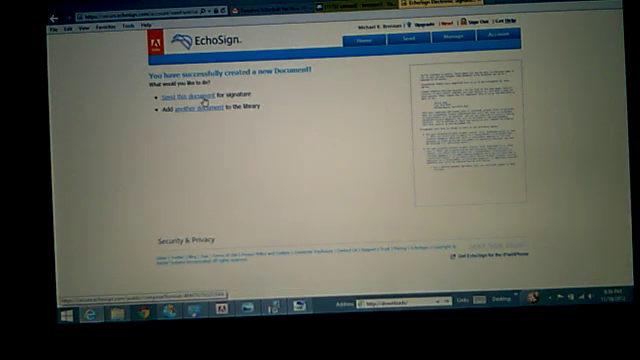
Step: Start sending the jack document and enter recipient 'brennen' in the To field
click(185, 96)
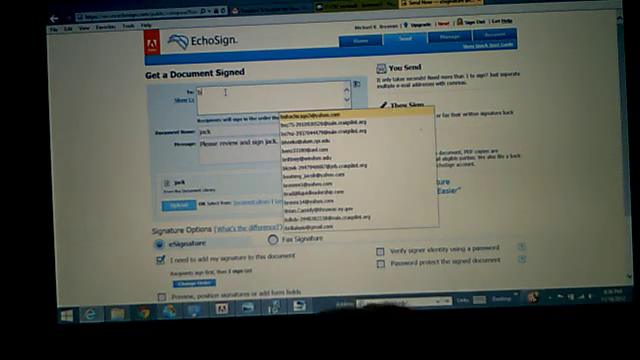
text(brennen)
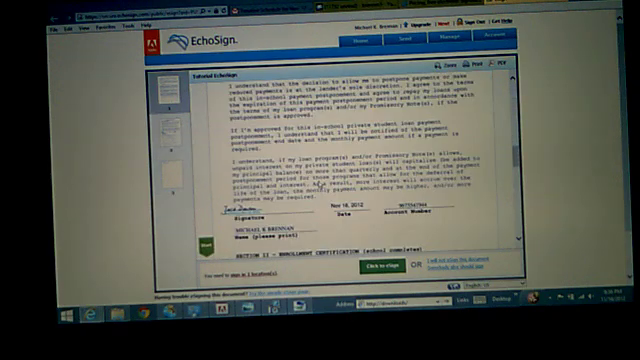
Step: Scroll down the agreement to the Click to Sign field on page 3
scroll(down, 3)
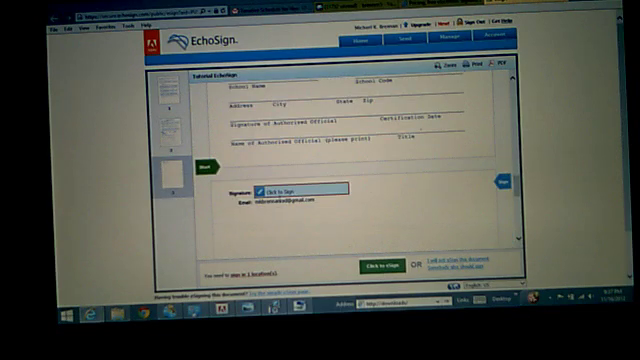
Step: Fill the signature field with the typed name 'Jack' and eSign the agreement
click(290, 190)
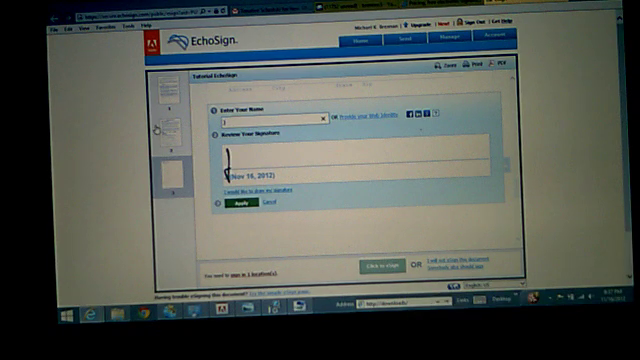
text(Jack)
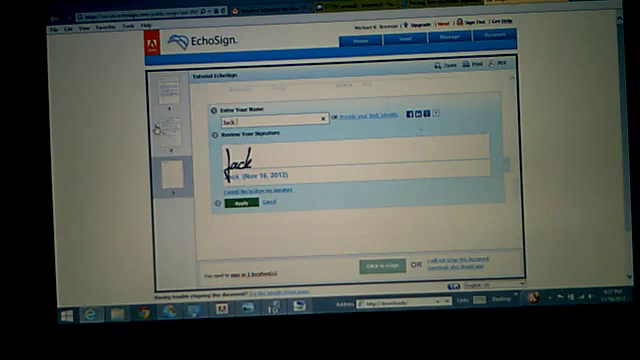
text(dWSO)
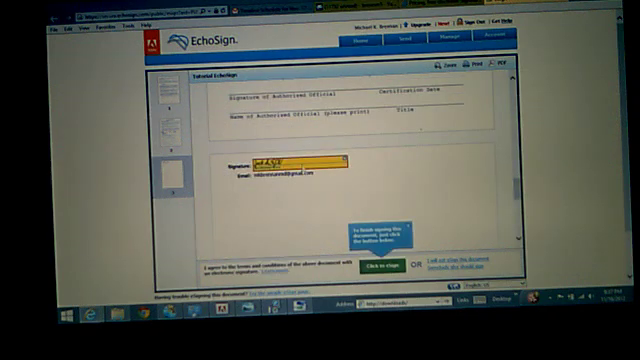
click(374, 266)
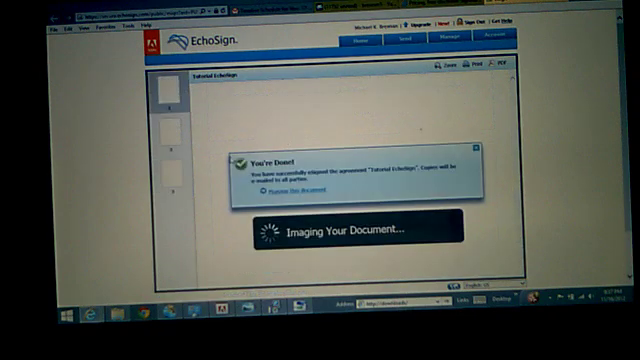